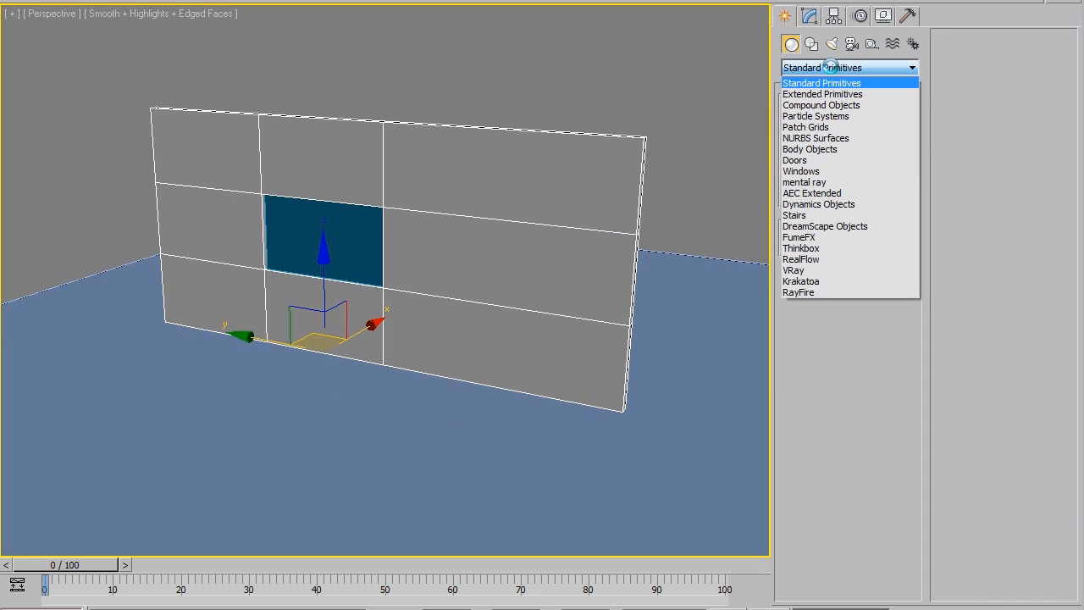
# - Open the RayFire floater, add the wall as a dynamic impact object, and show Fragmentation options
pyautogui.click(798, 292)
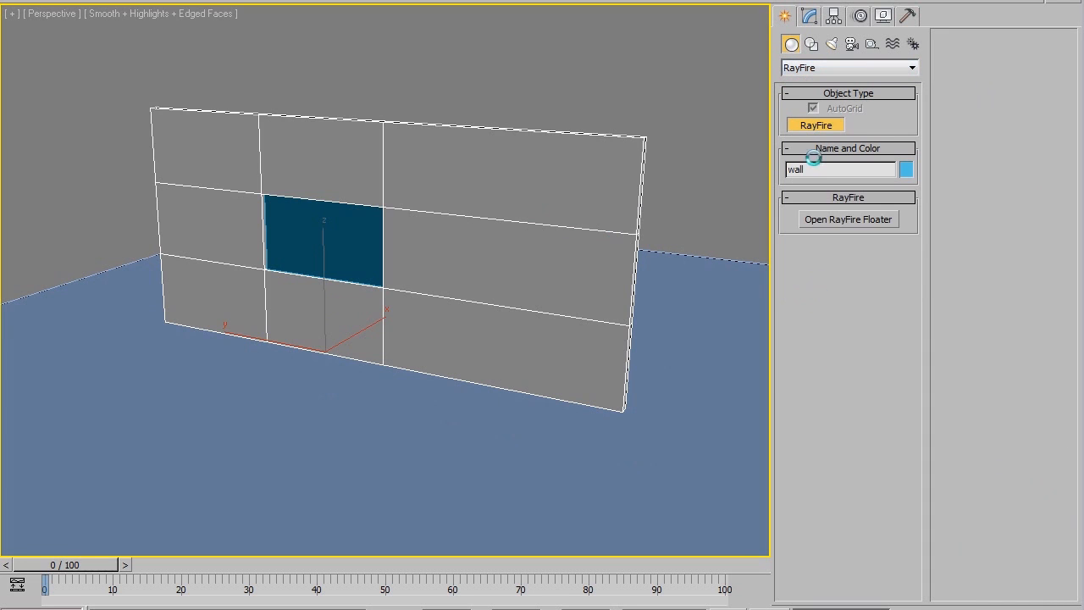
pyautogui.click(848, 219)
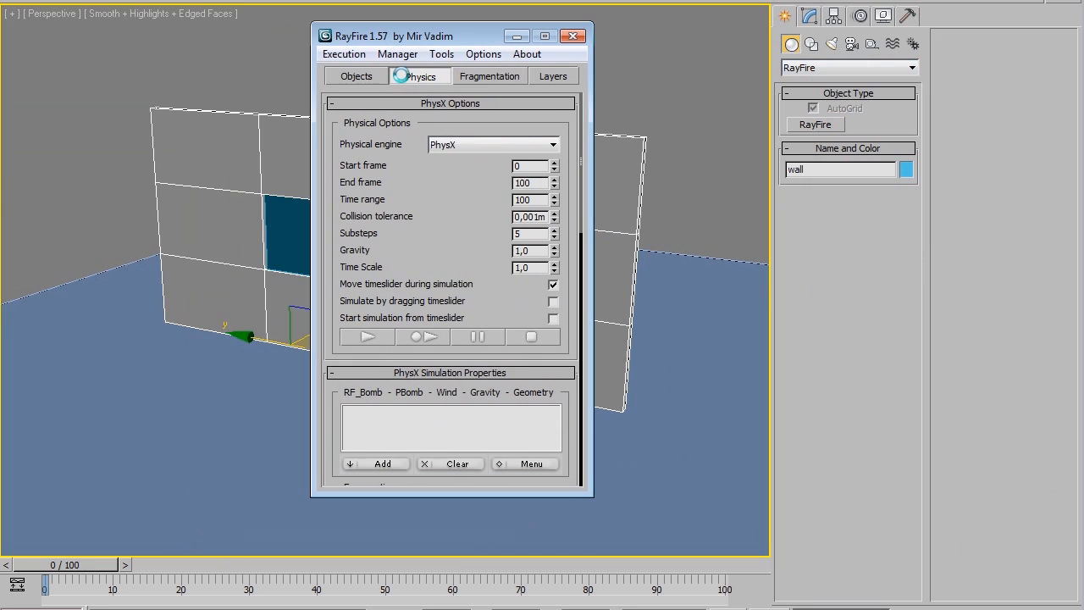
pyautogui.click(355, 75)
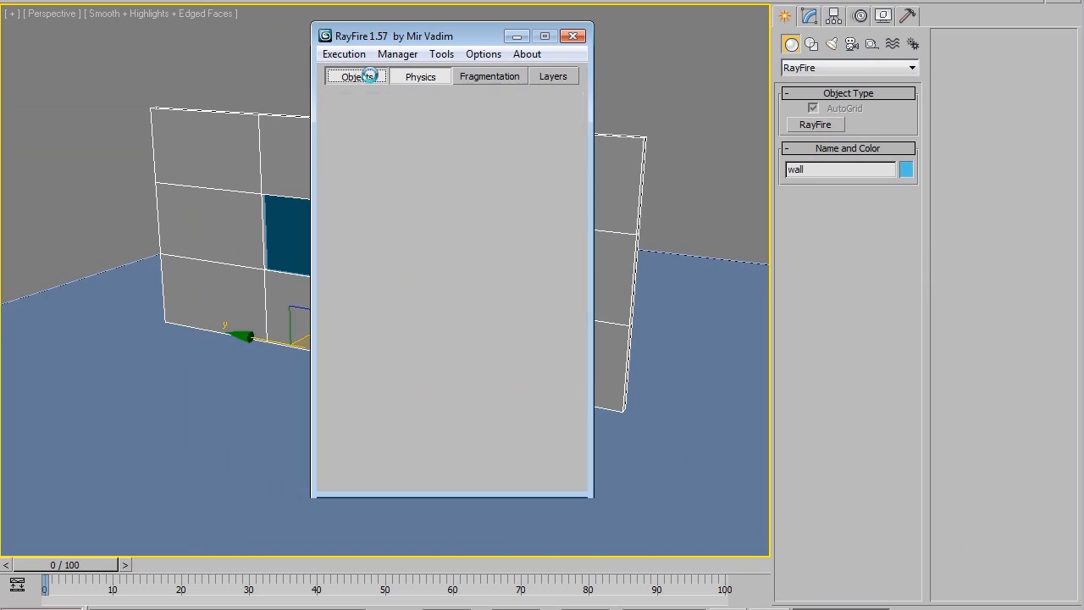
pyautogui.click(357, 76)
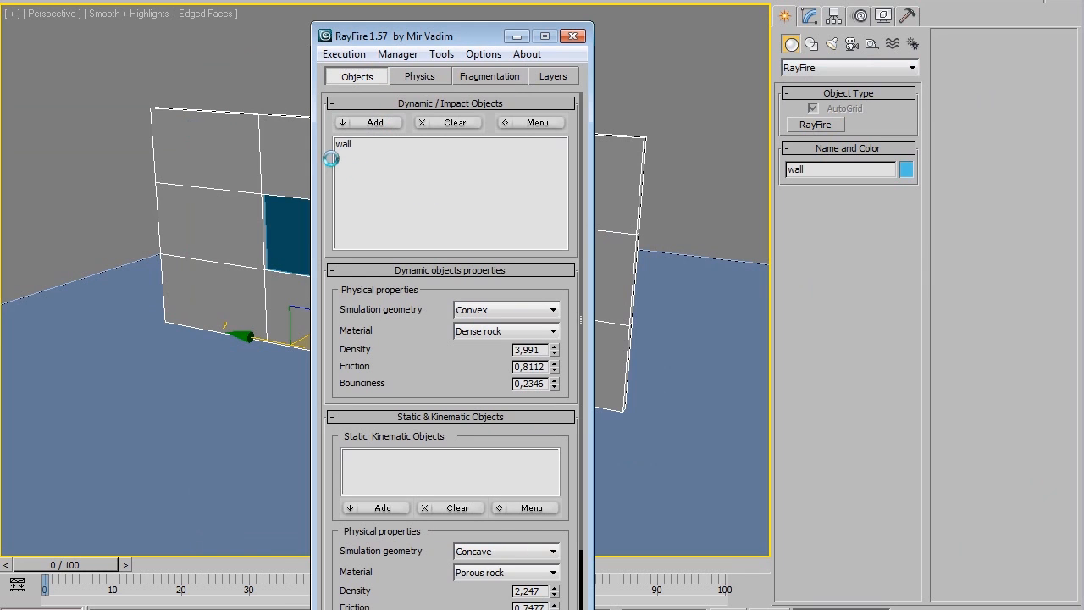
pyautogui.click(489, 76)
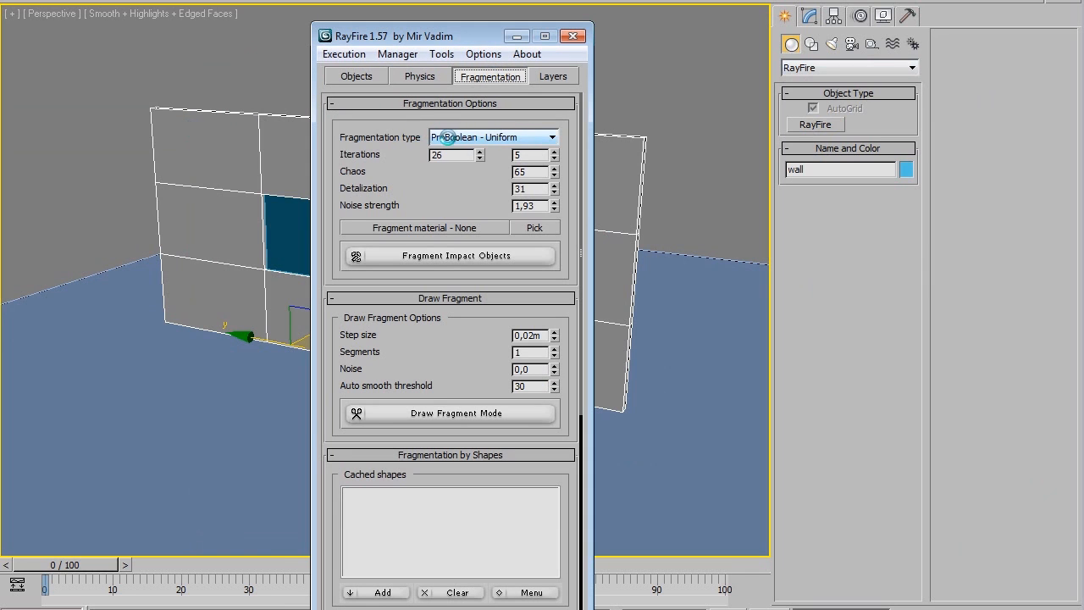
# - Fragment the wall with ProBoolean Uniform into wall_frag pieces and add the ground as static
pyautogui.click(449, 154)
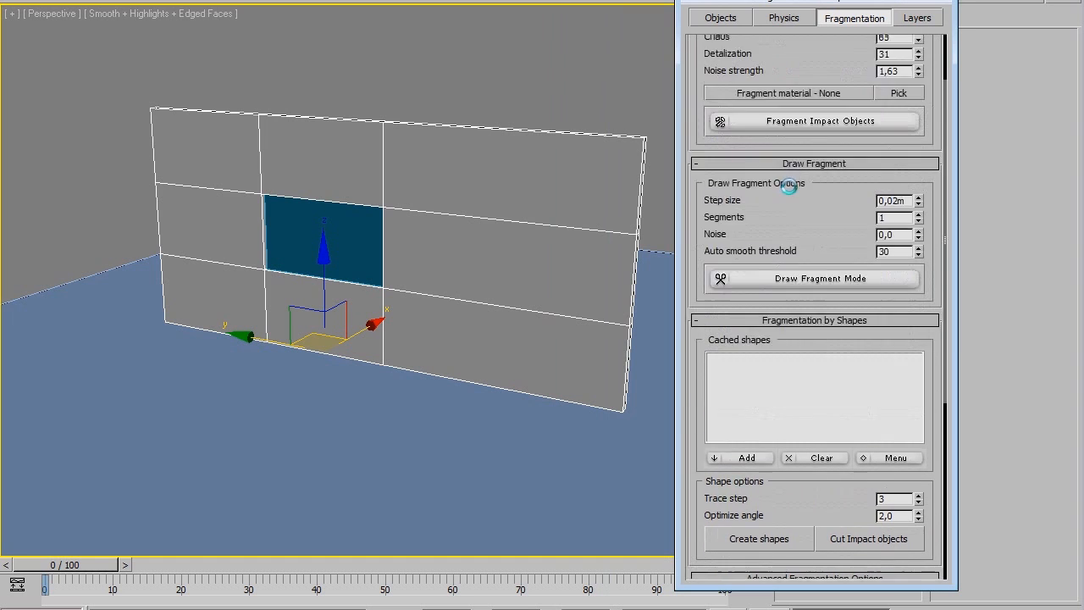
pyautogui.click(815, 121)
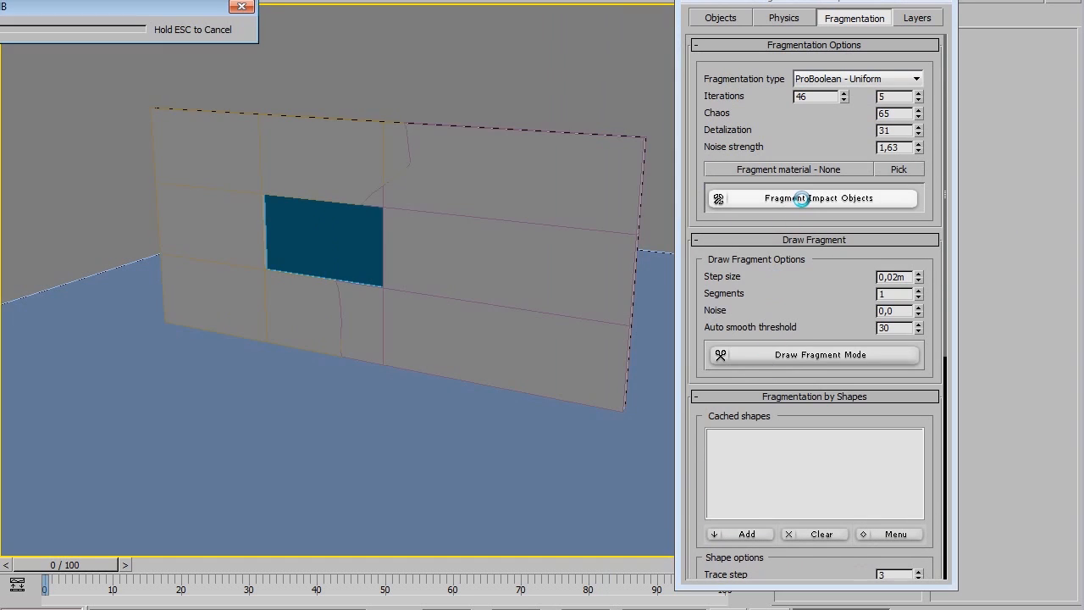
pyautogui.click(812, 197)
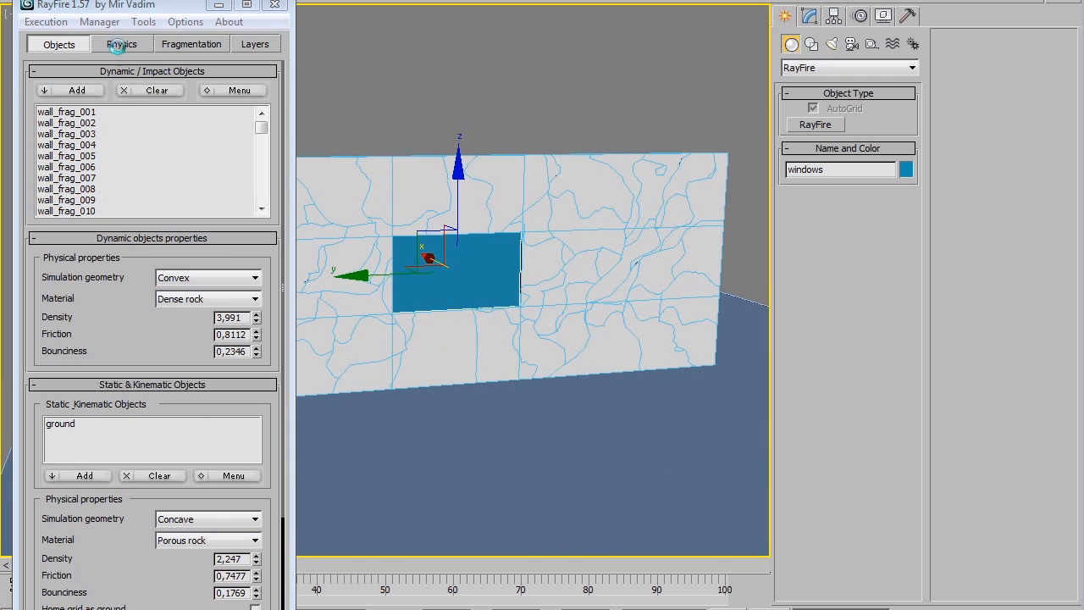
# - Preview the PhysX collapse of the wall fragments twice, resetting between runs, then close RayFire
pyautogui.click(121, 45)
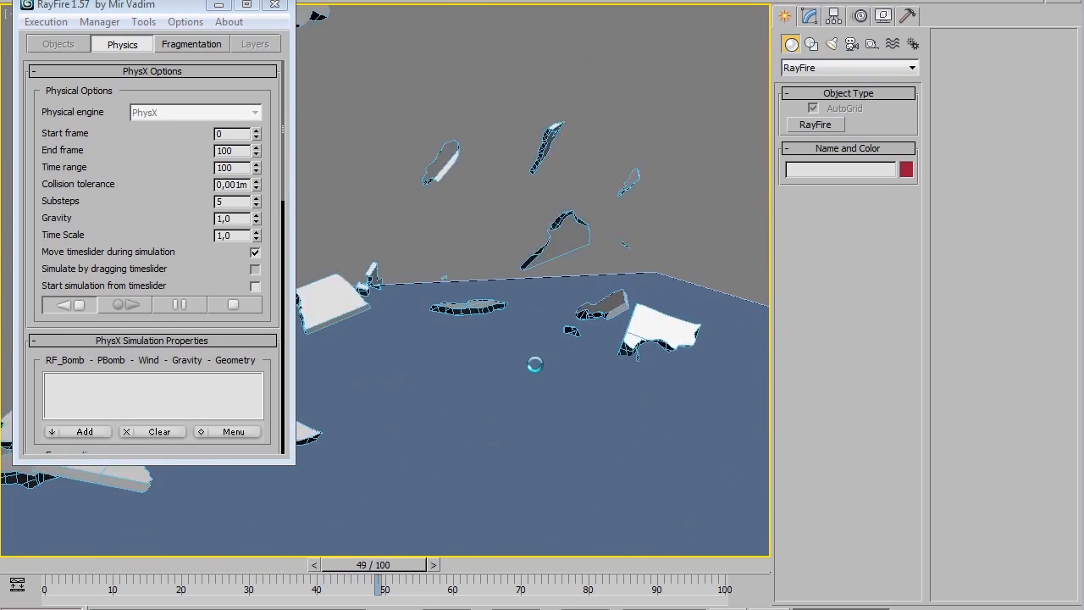
pyautogui.click(73, 304)
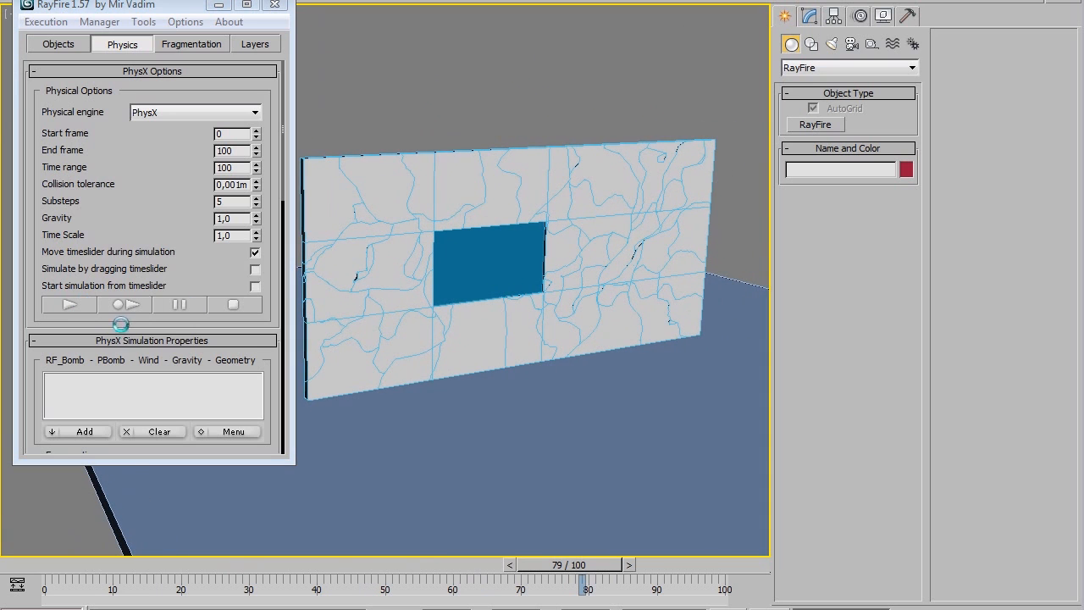
pyautogui.click(67, 303)
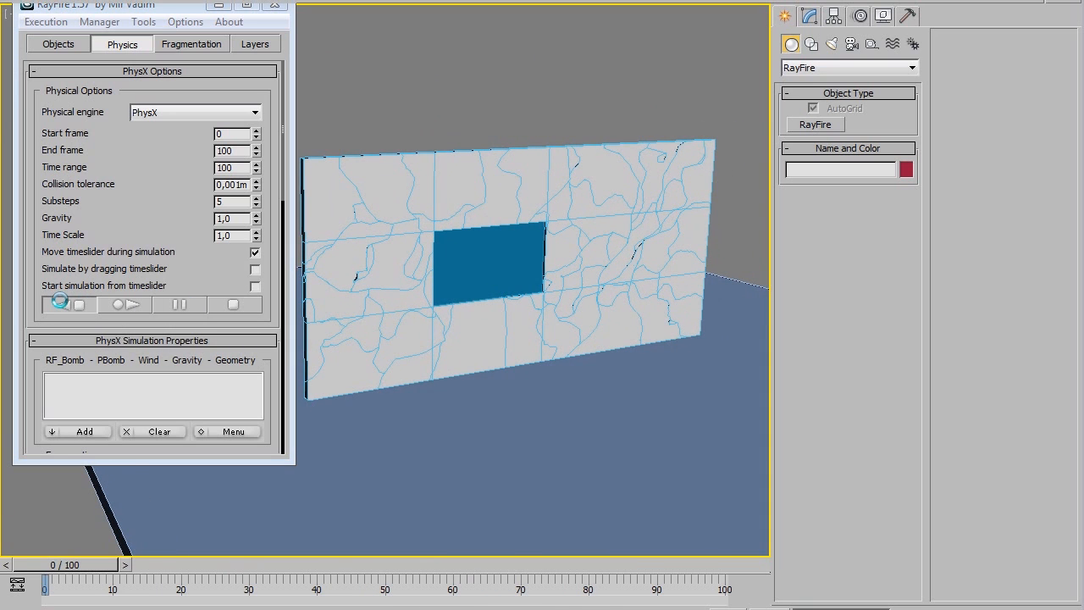
pyautogui.click(61, 303)
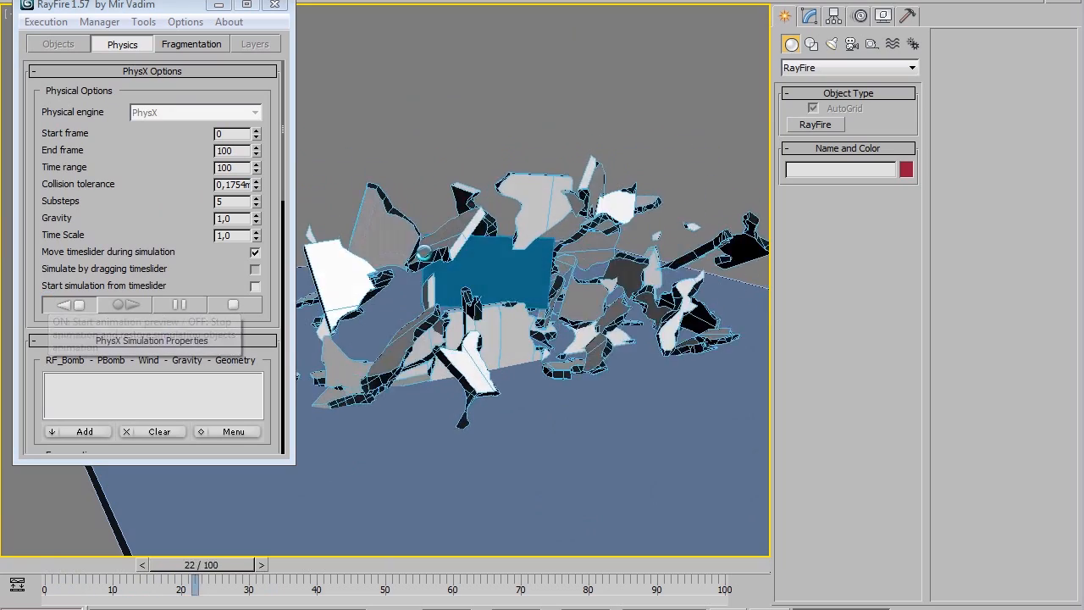
pyautogui.click(80, 304)
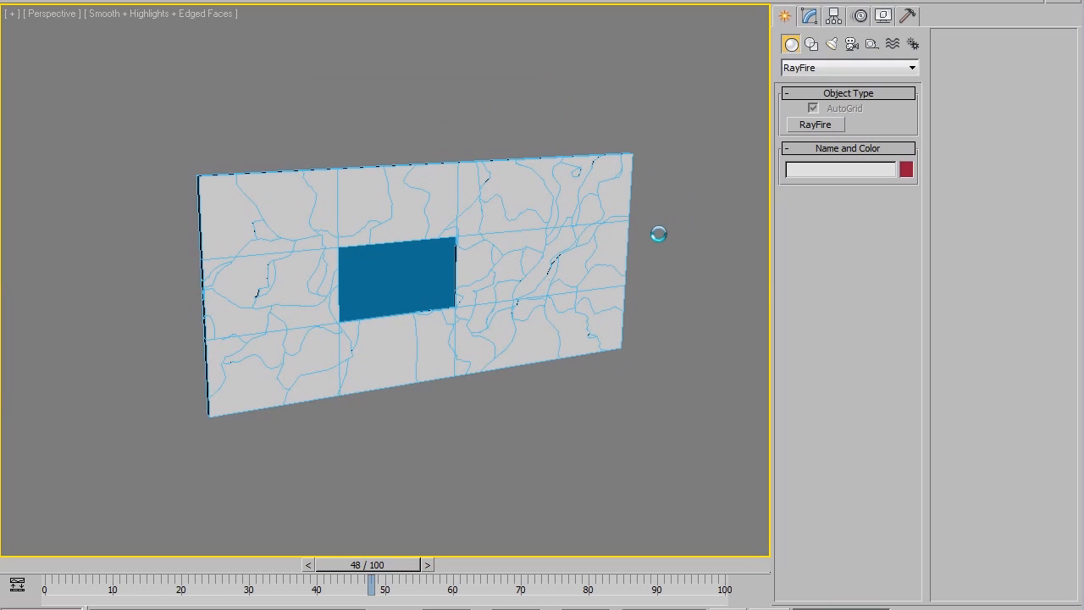
pyautogui.moveTo(693, 135)
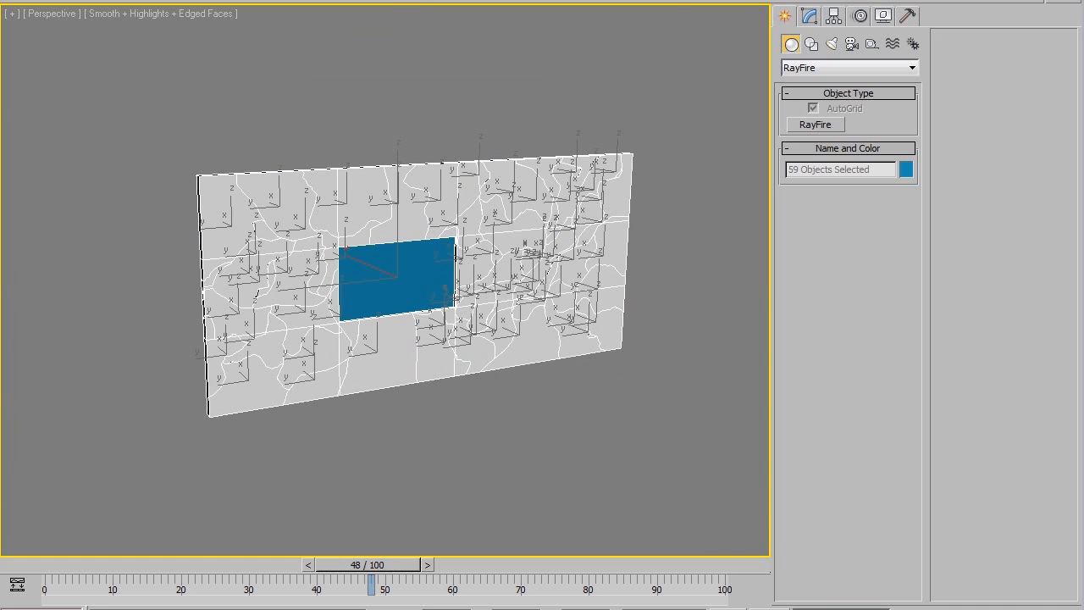
# - Merge all objects from DM Lite 1.11.max into the current scene
pyautogui.click(9, 8)
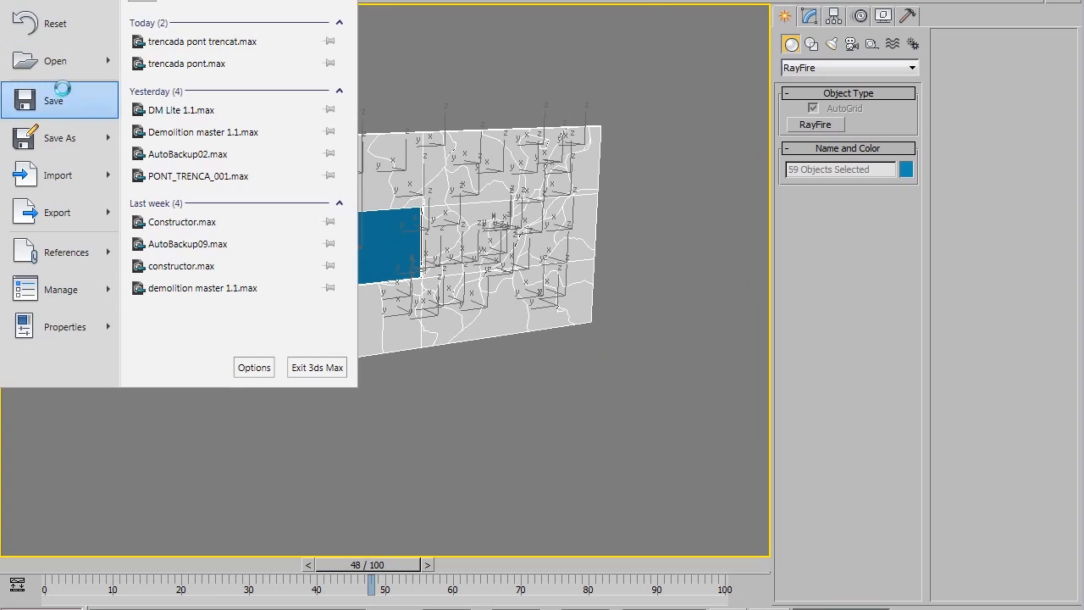
pyautogui.click(59, 137)
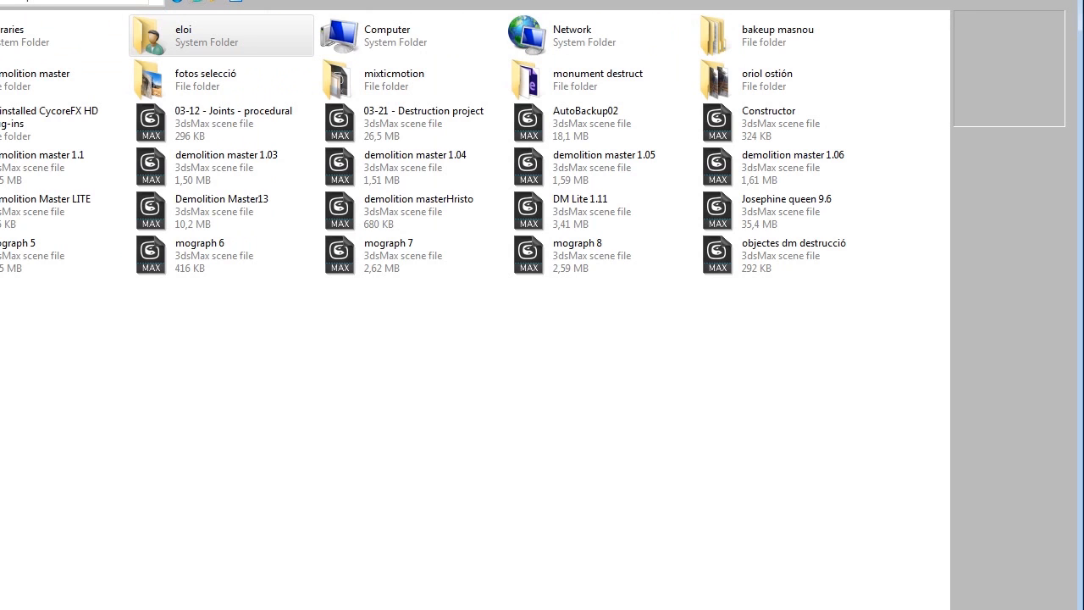
pyautogui.click(593, 210)
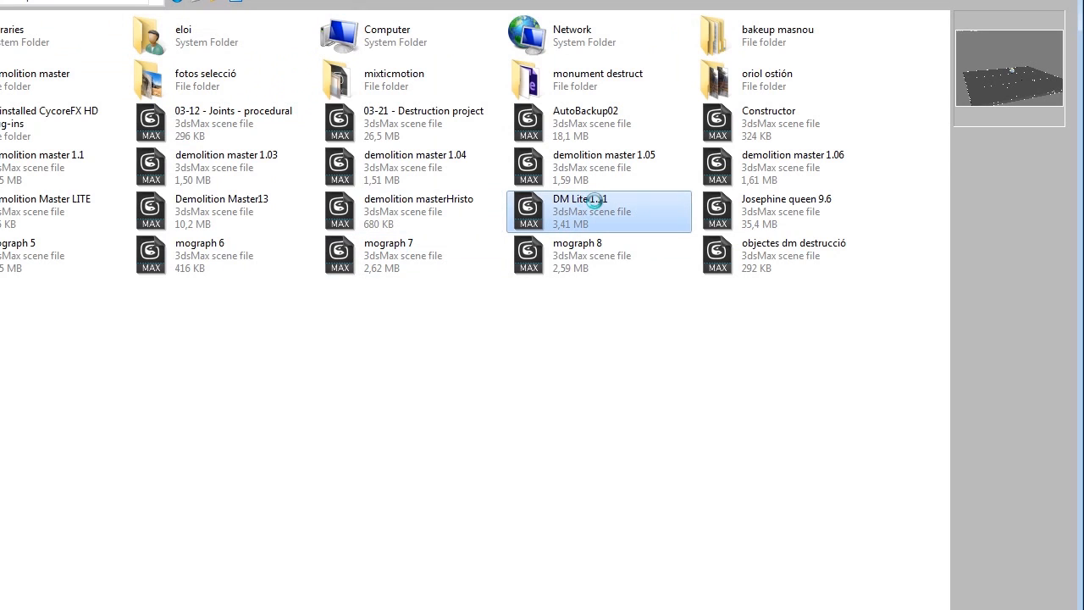
pyautogui.doubleClick(580, 210)
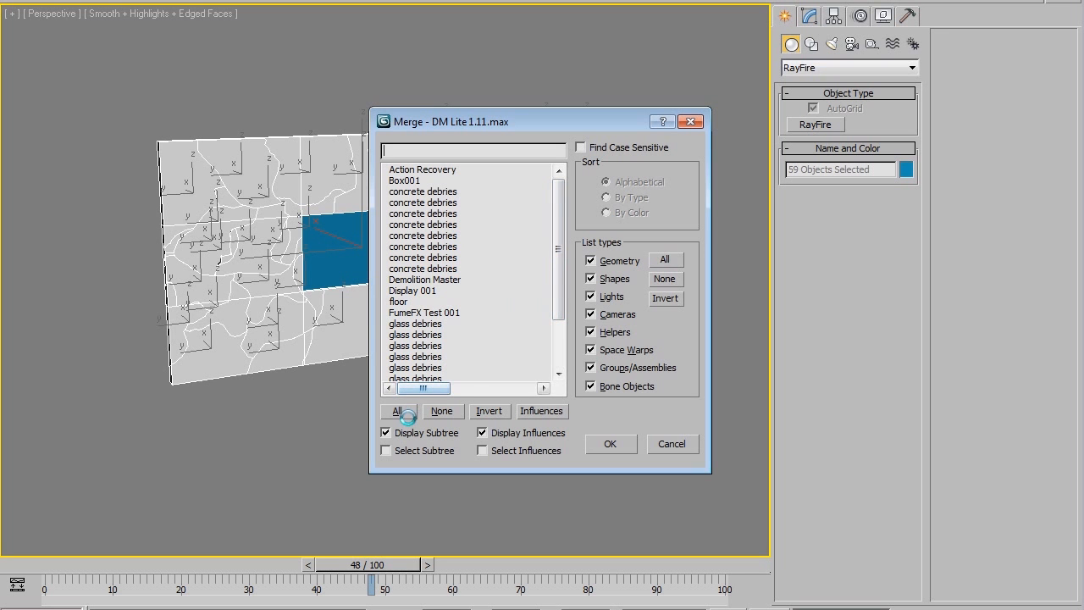
pyautogui.click(398, 411)
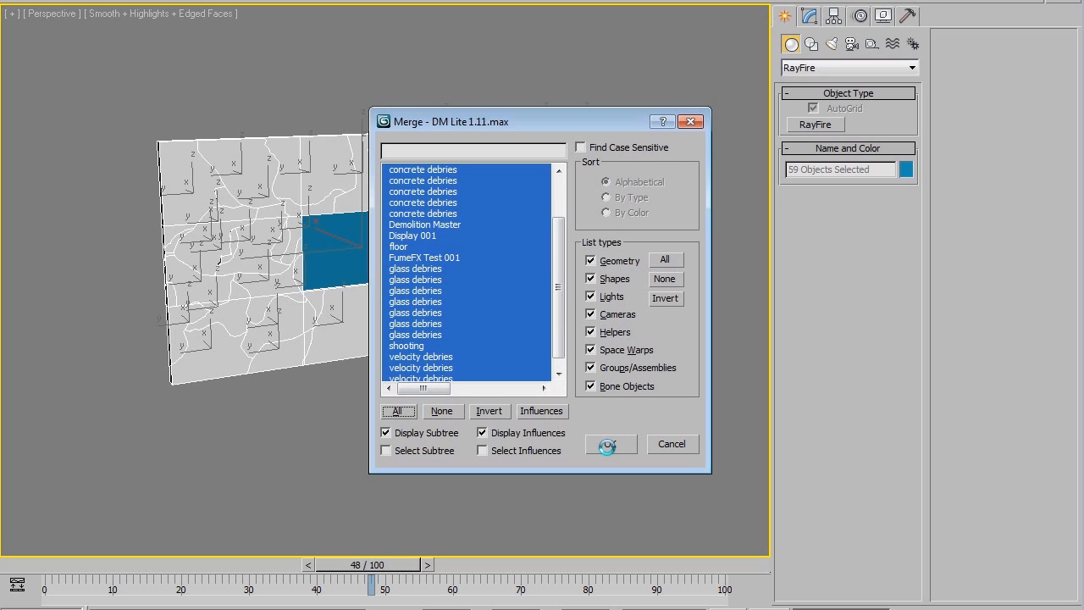
pyautogui.click(611, 443)
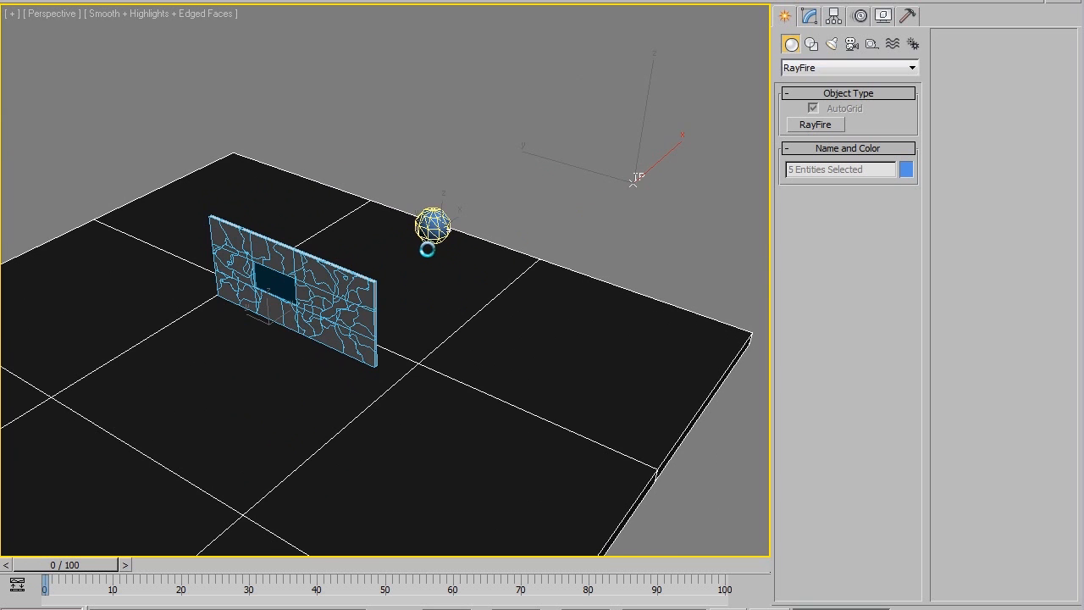
# - Place a RayFire Demolition Master helper and open its settings in the Modify panel
pyautogui.write('Demolition Master')
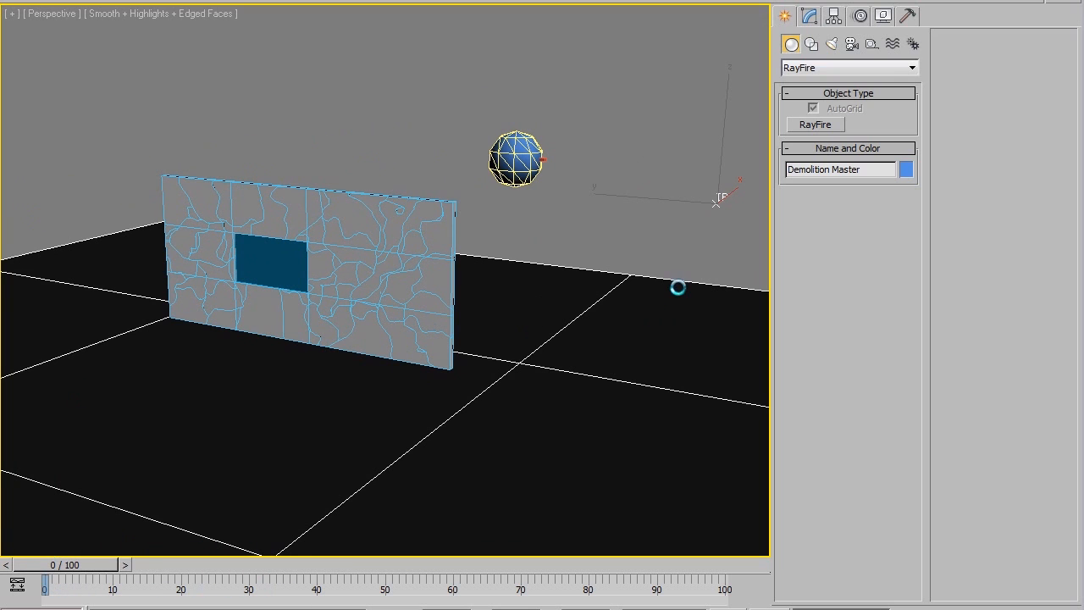
pyautogui.moveTo(636, 291)
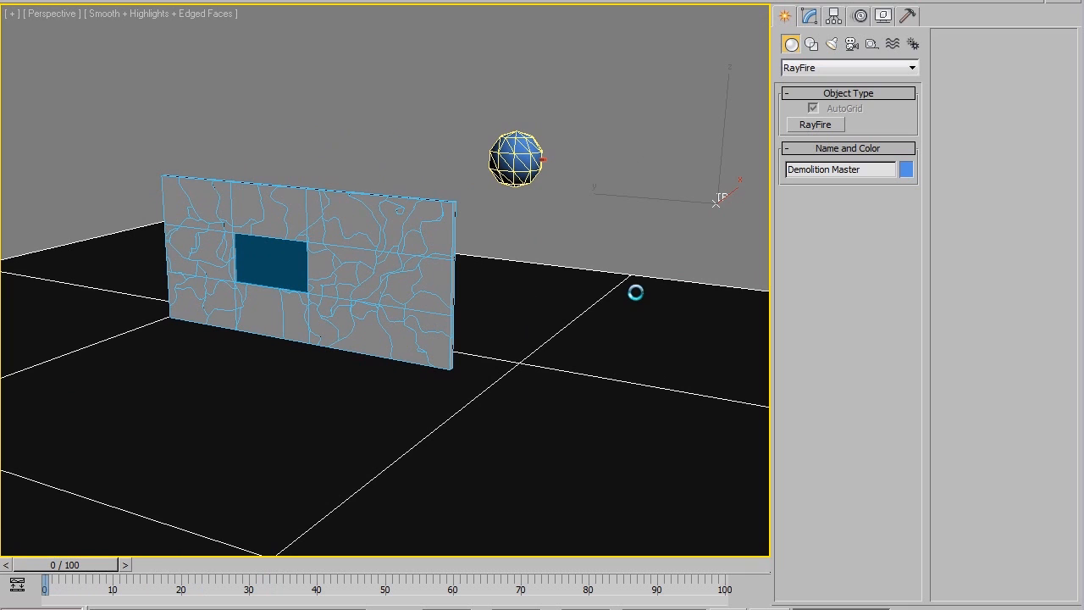
pyautogui.click(811, 15)
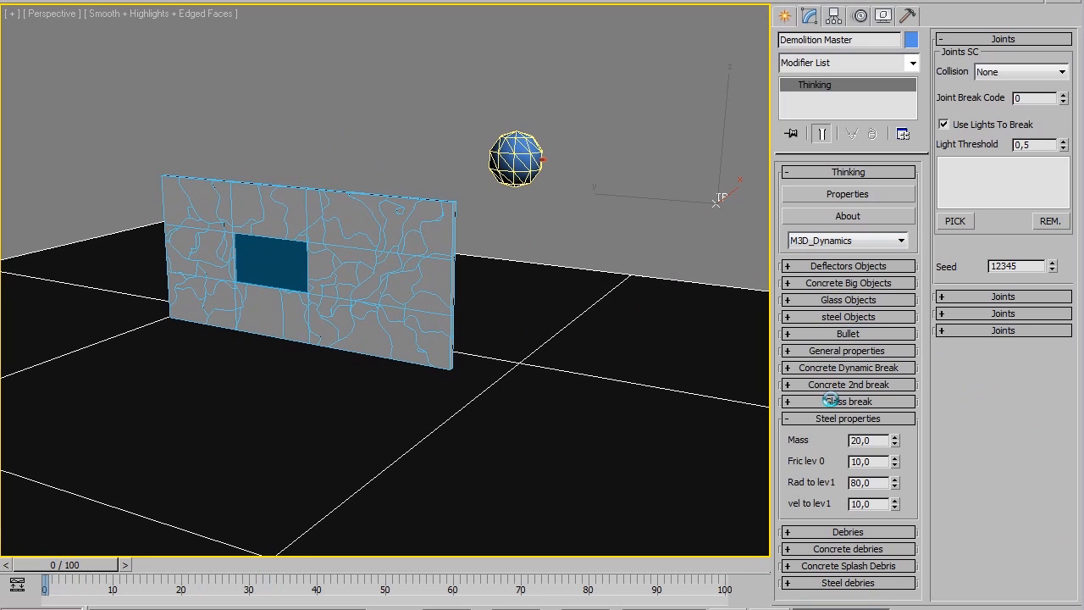
# - Pick the windows and wall_frag objects as steel, enable Instance Shape and Changes Affect All
pyautogui.click(847, 418)
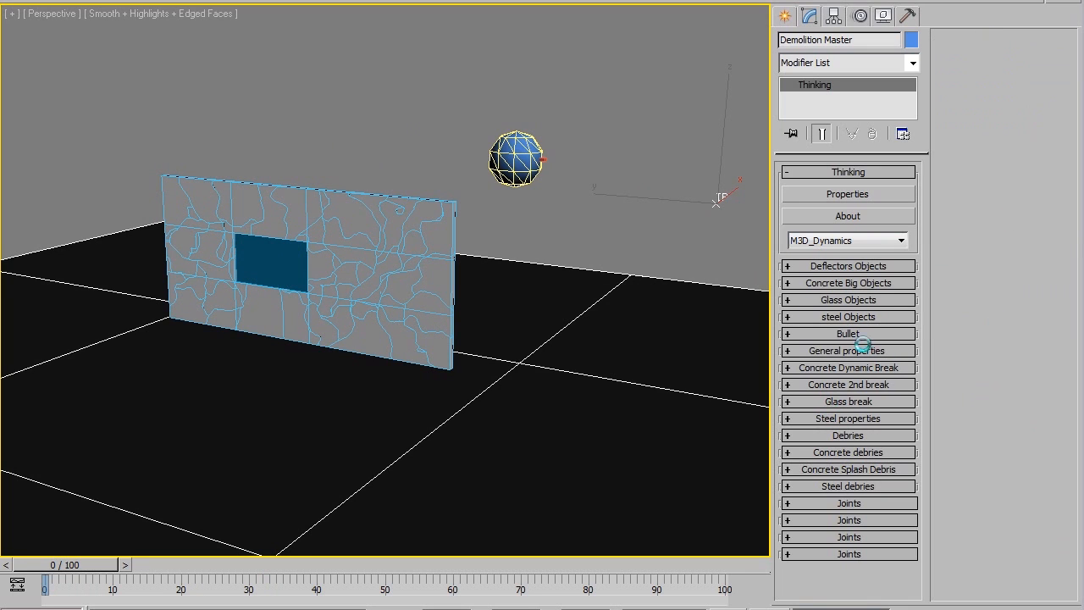
pyautogui.click(847, 317)
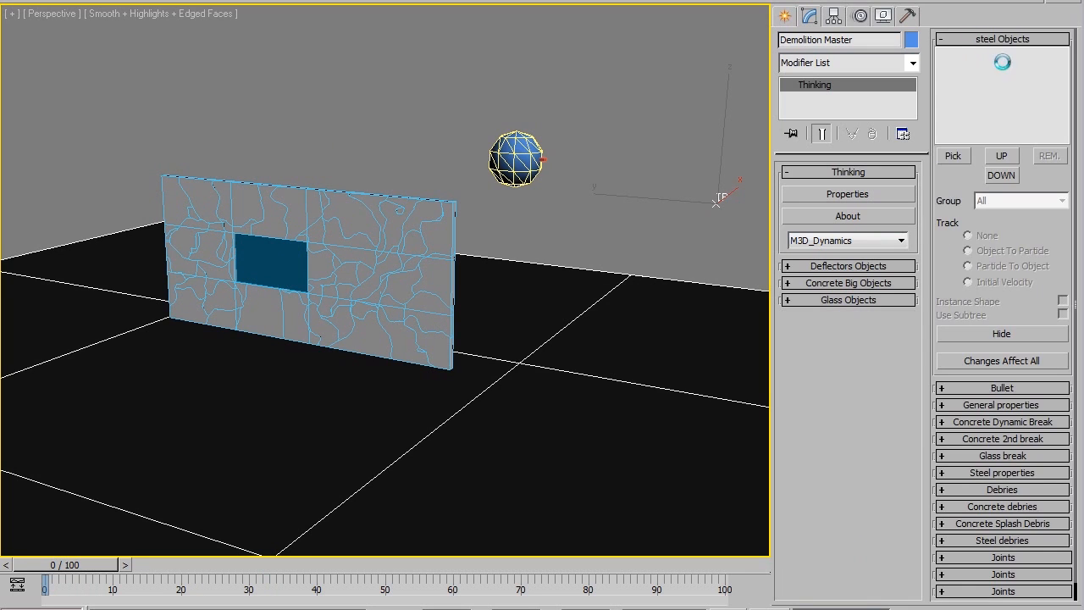
pyautogui.click(953, 155)
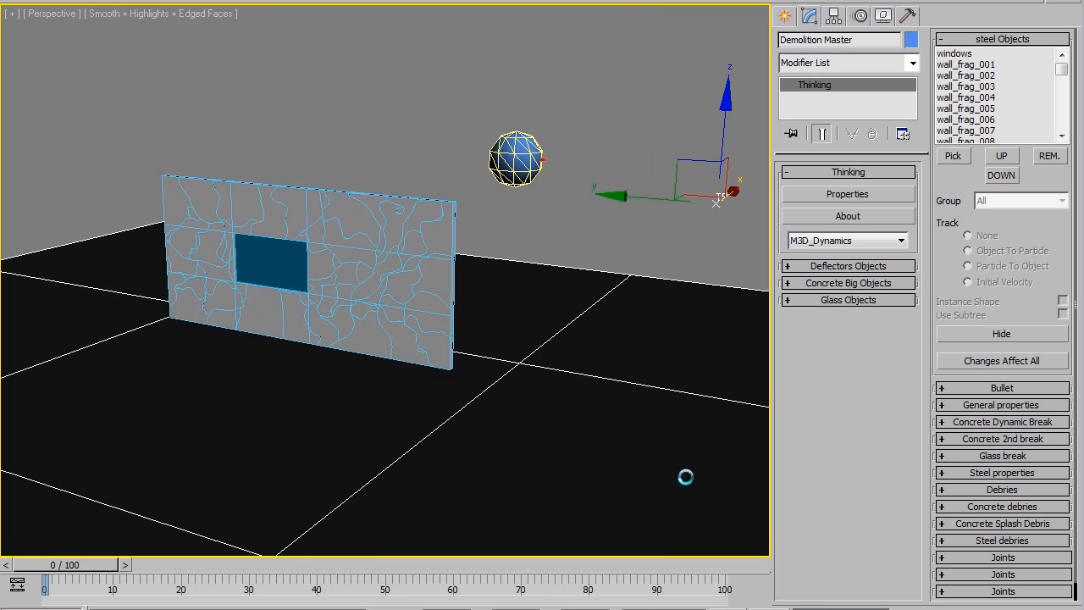
pyautogui.scroll(-3)
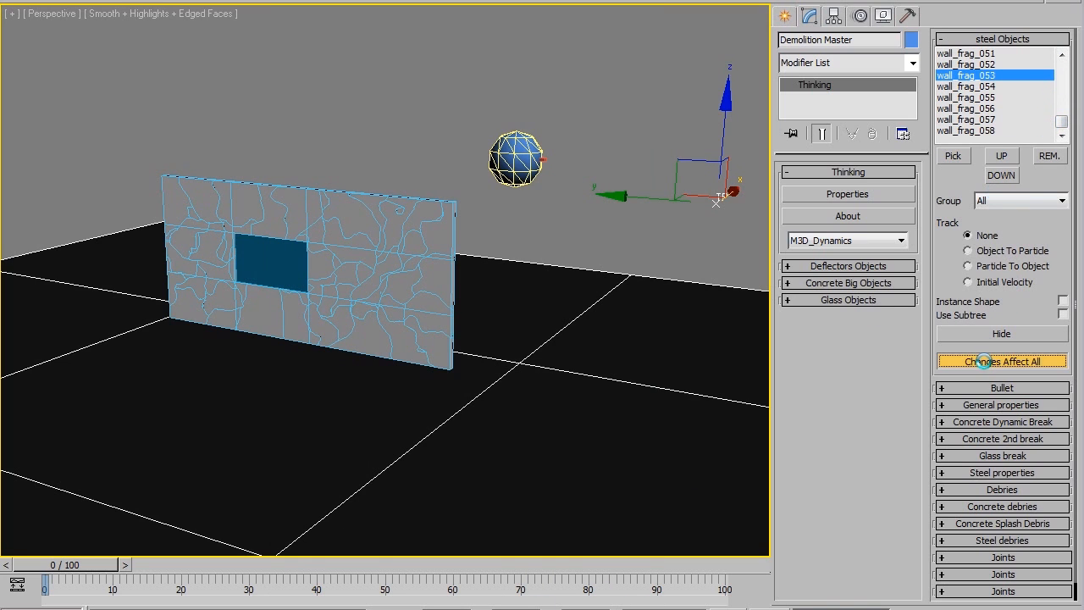
pyautogui.click(1060, 301)
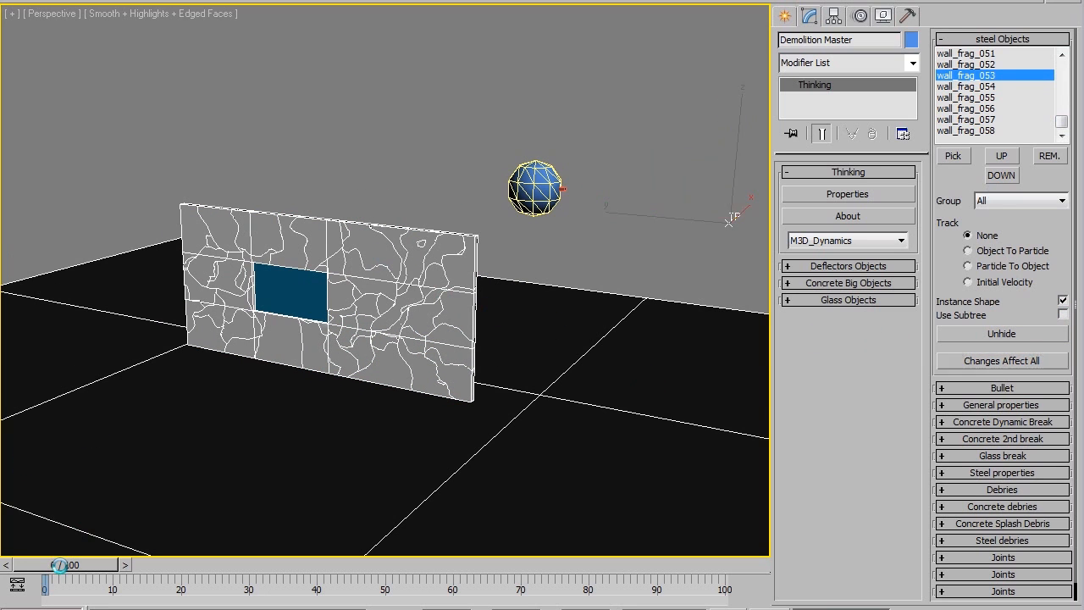
pyautogui.moveTo(47, 583); pyautogui.dragTo(197, 582)
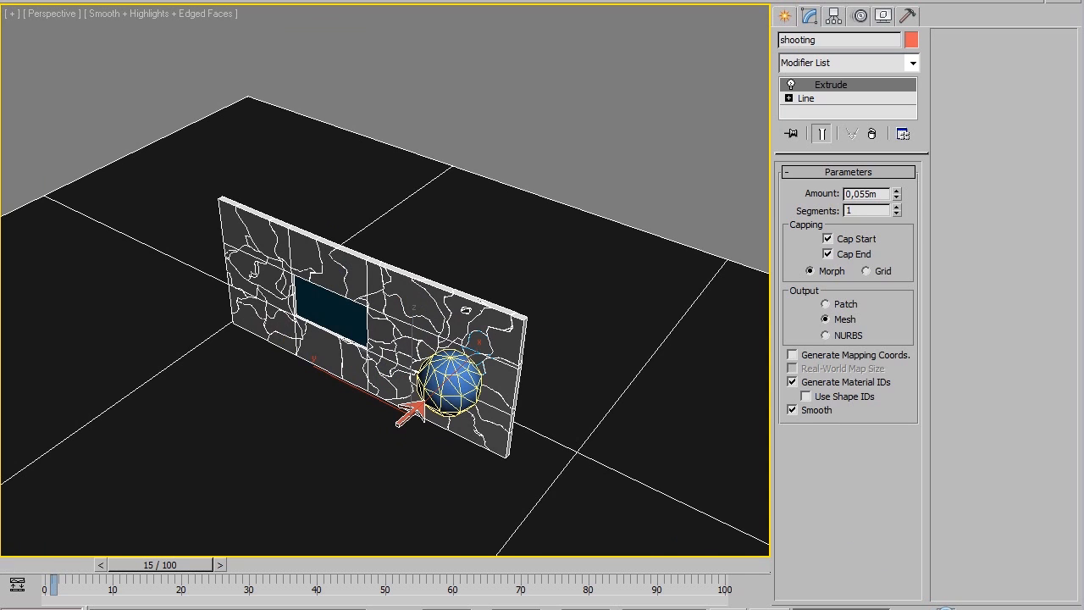
# - Change the Real Time playback option in Time Configuration and play until the wall lies flat
pyautogui.moveTo(52, 583); pyautogui.dragTo(151, 582)
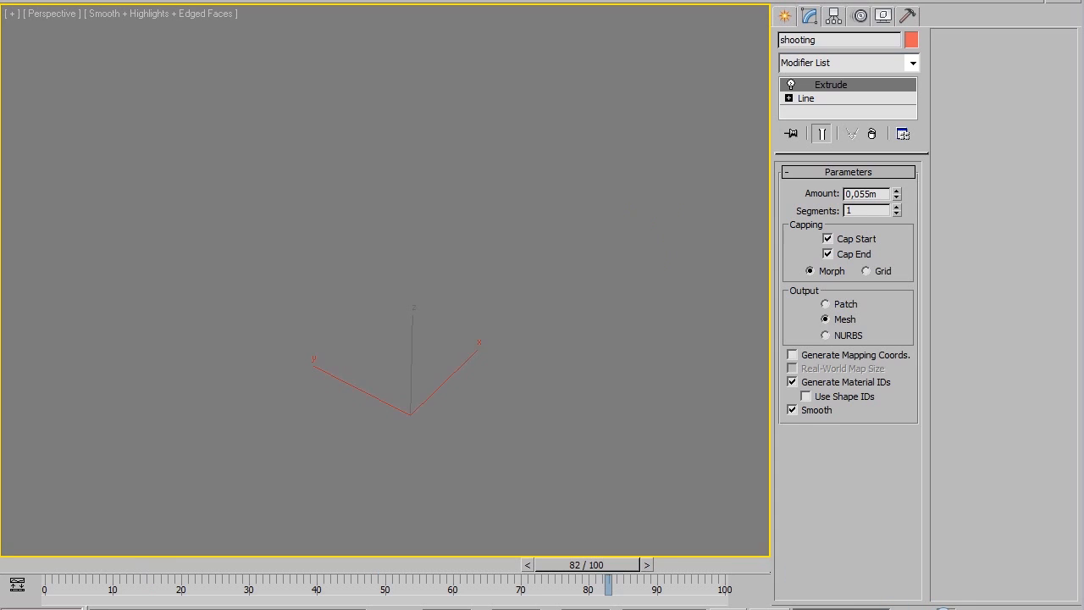
pyautogui.click(16, 582)
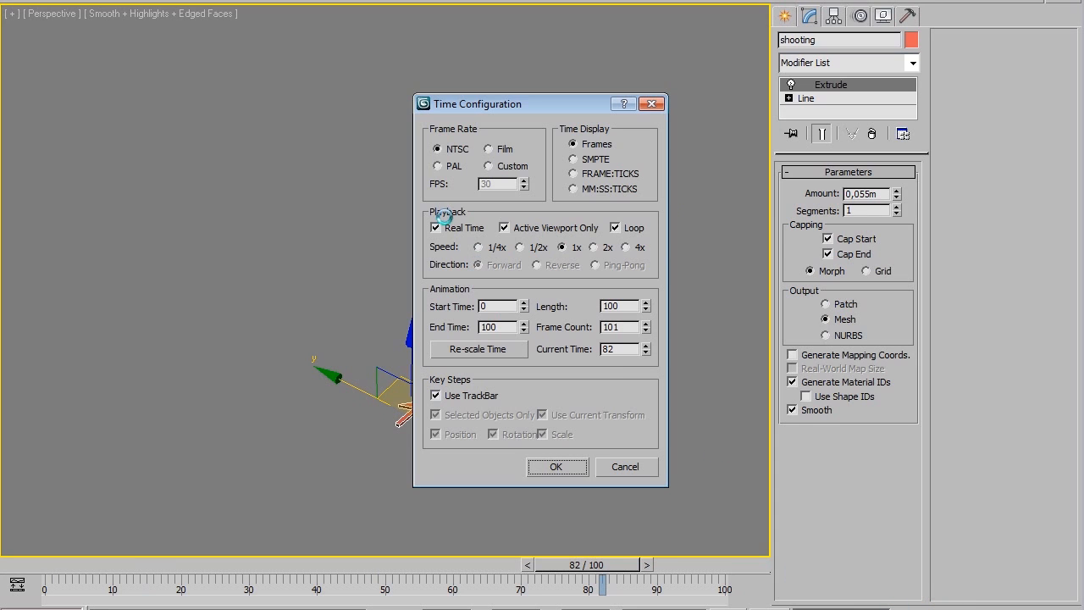
pyautogui.click(557, 467)
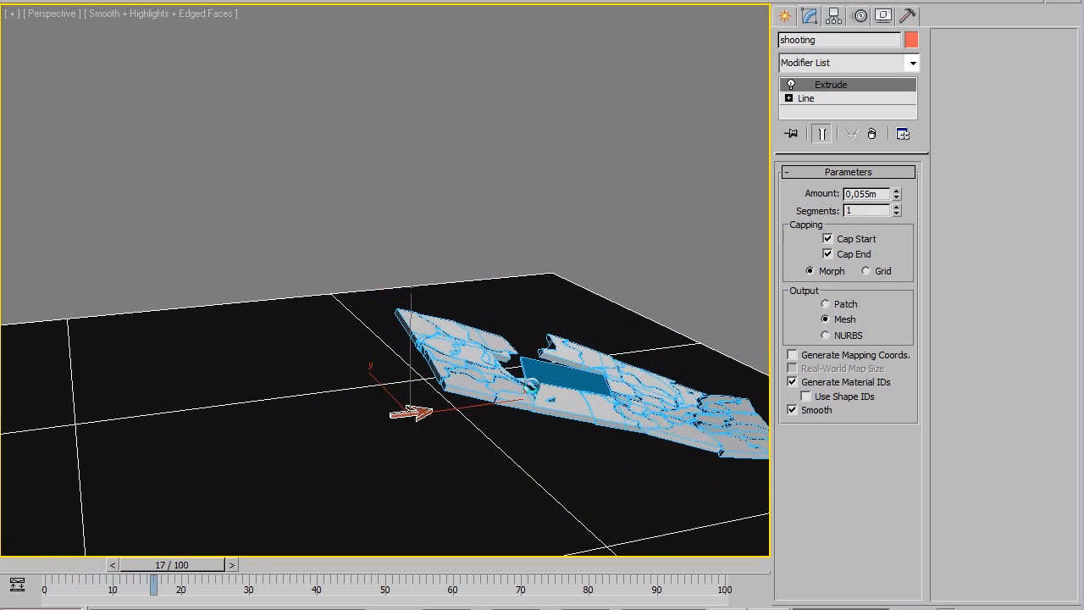
pyautogui.moveTo(153, 584); pyautogui.dragTo(229, 583)
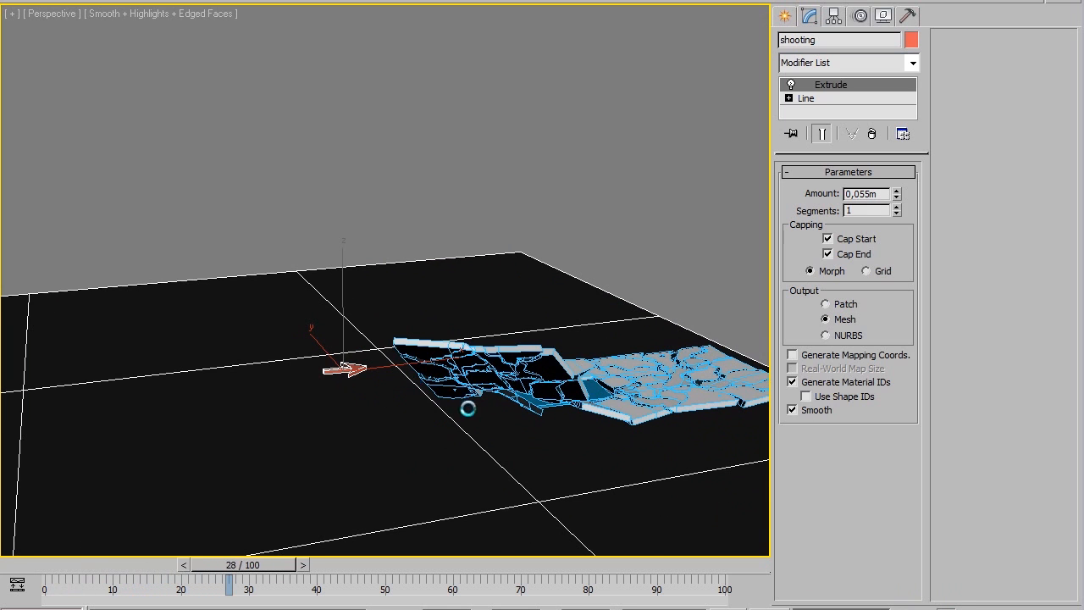
pyautogui.moveTo(229, 583); pyautogui.dragTo(332, 582)
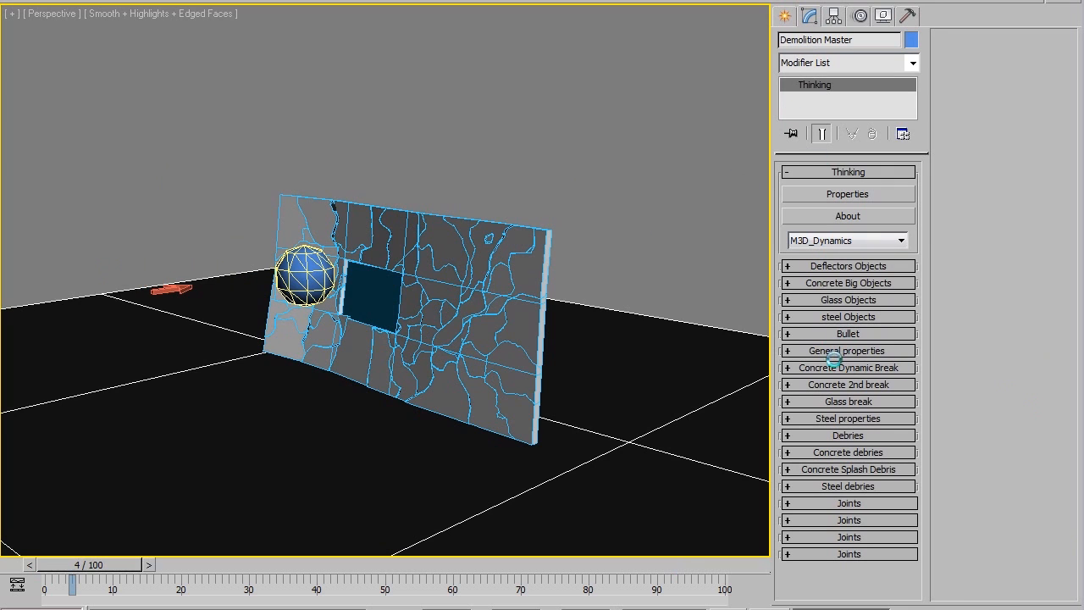
# - Set steel Rad to lev1 to 150,0 and vel to lev1 to 400,0, then replay the collapse
pyautogui.click(847, 418)
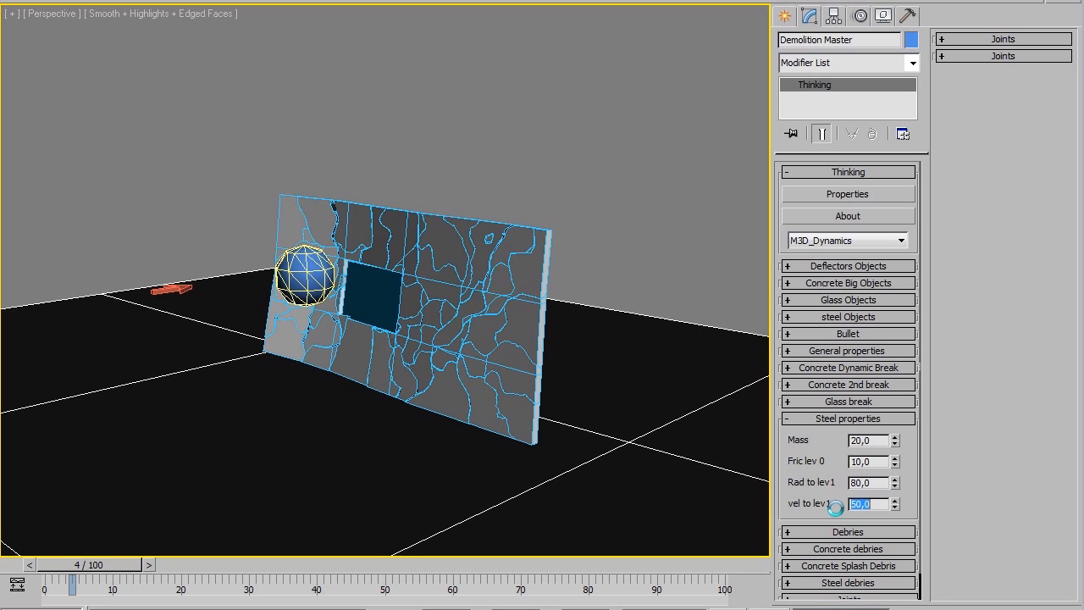
pyautogui.write('150,0')
pyautogui.write('400')
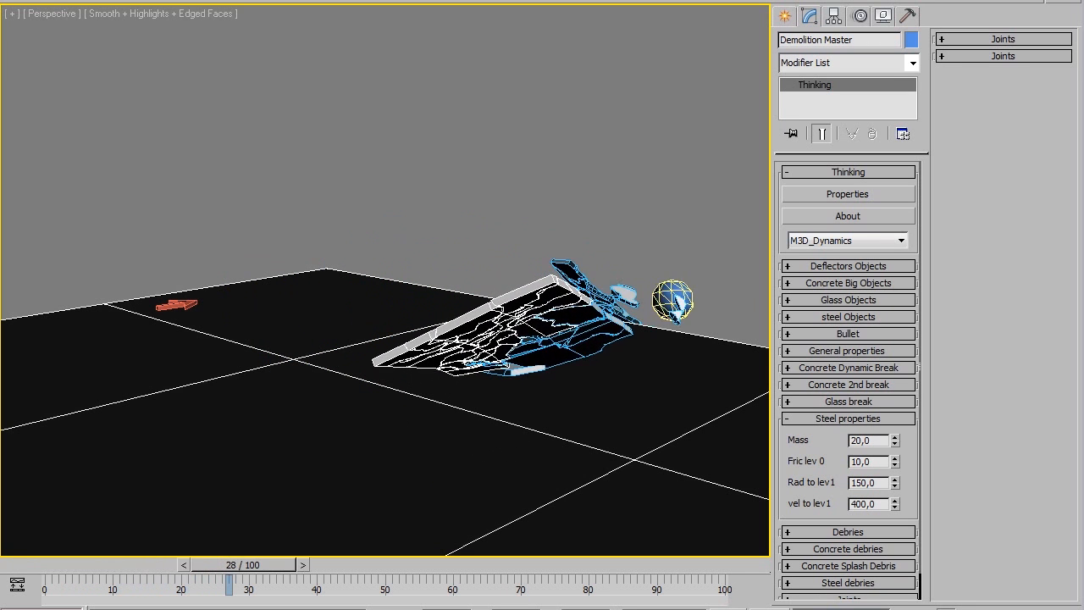
pyautogui.moveTo(231, 585); pyautogui.dragTo(318, 584)
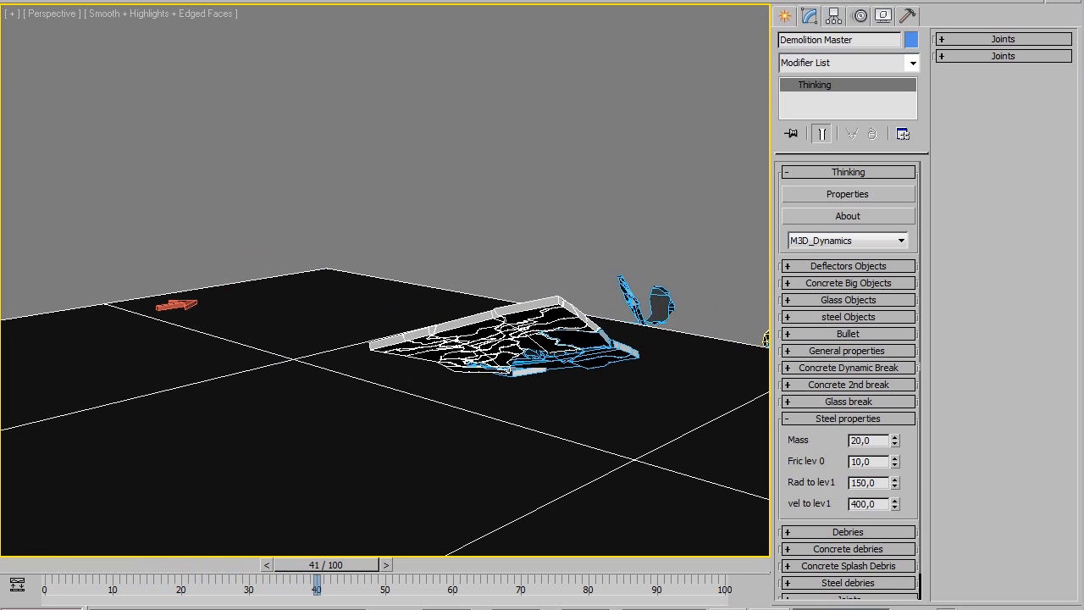
pyautogui.moveTo(317, 564); pyautogui.dragTo(114, 563)
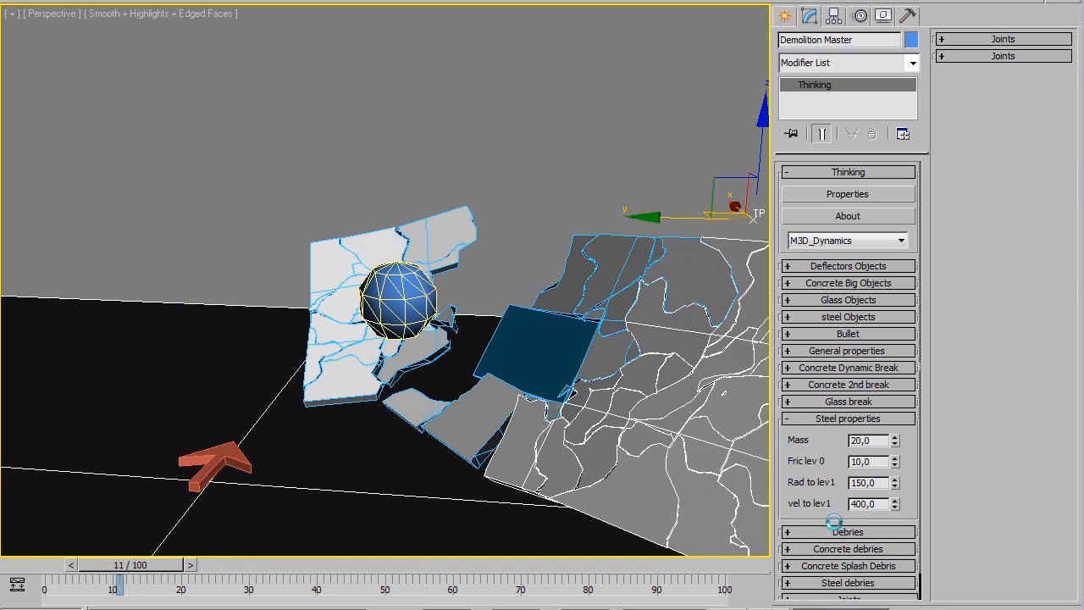
# - Enable Steel debris in the Debries rollout and set its geometry to concrete
pyautogui.click(848, 532)
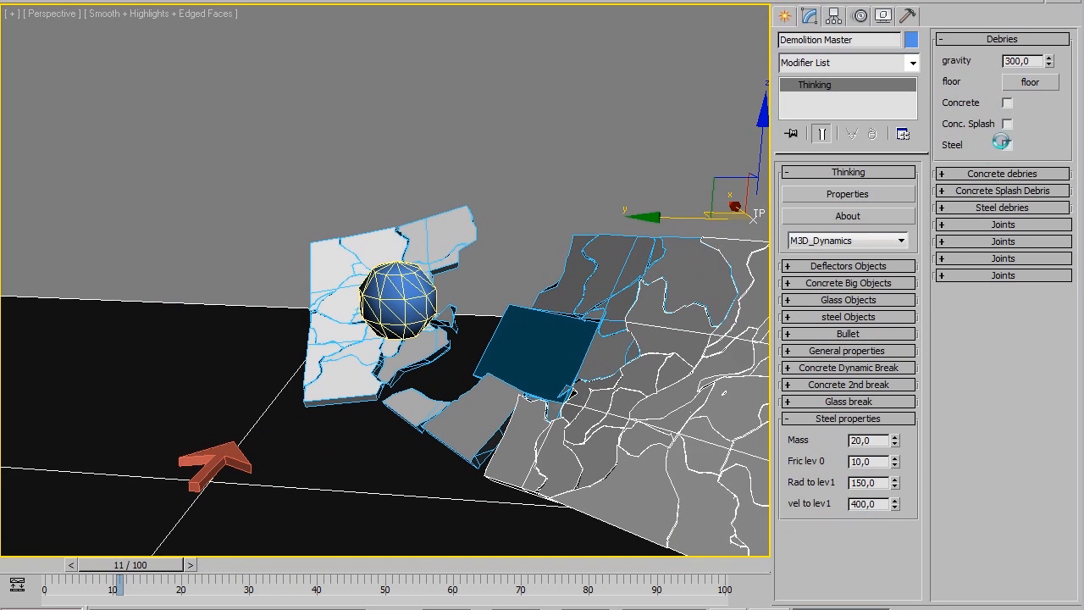
pyautogui.click(1006, 145)
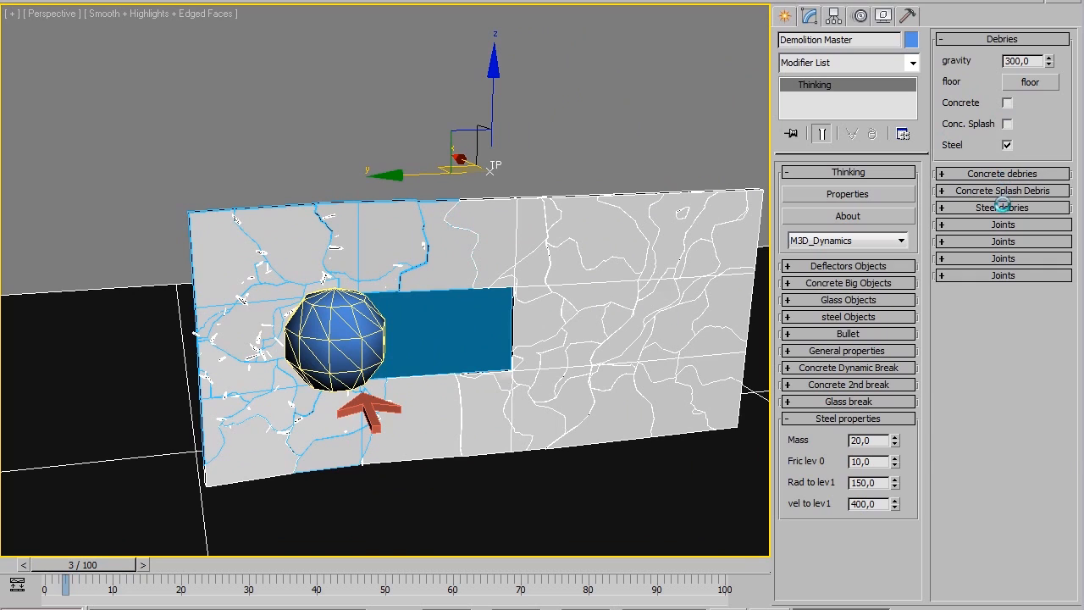
pyautogui.click(1003, 207)
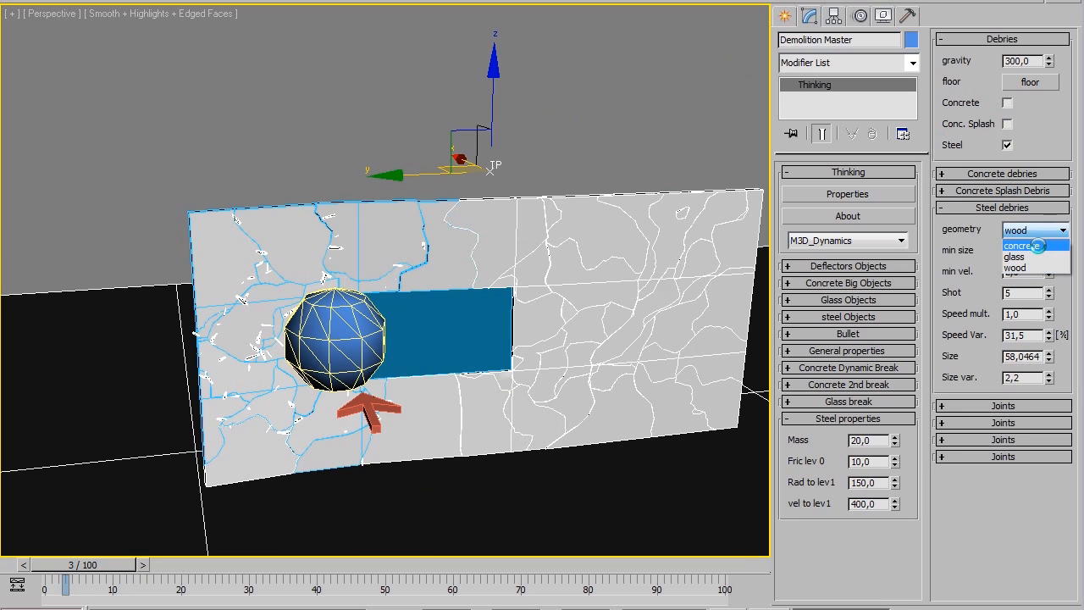
pyautogui.click(1013, 244)
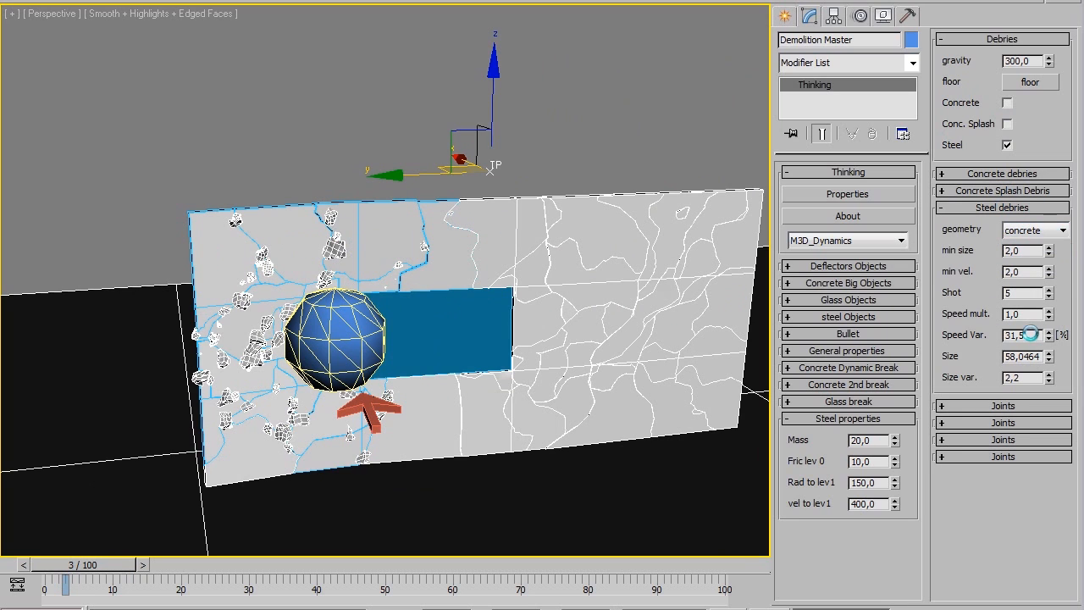